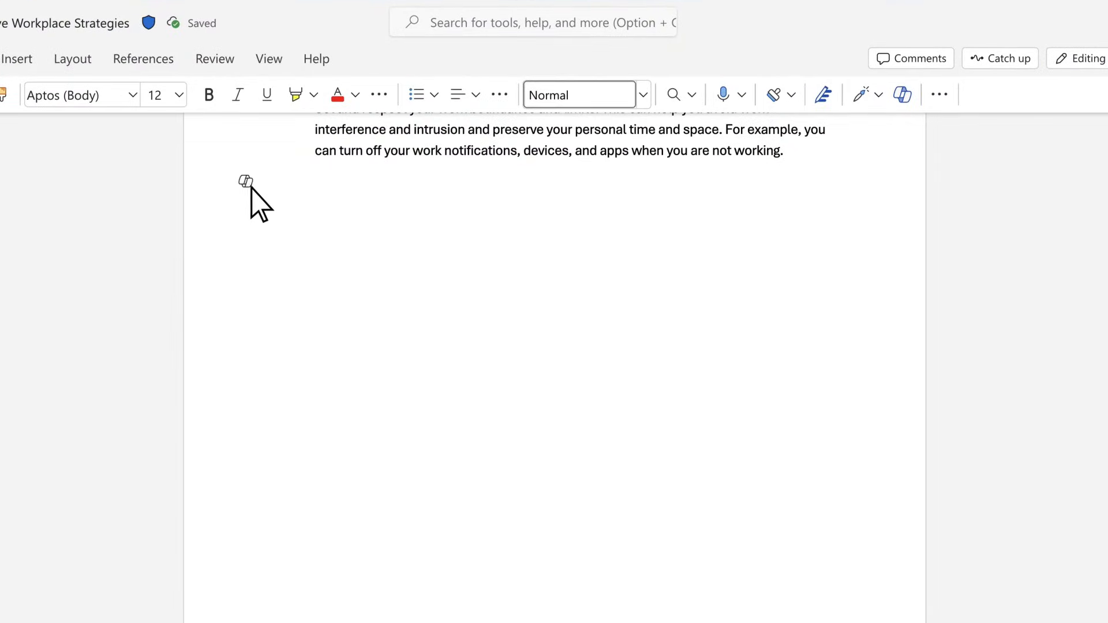
Step: Have Copilot generate a paragraph from the prompt 'Add a paragraph on the benefits of less meetings.'
left_click(246, 182)
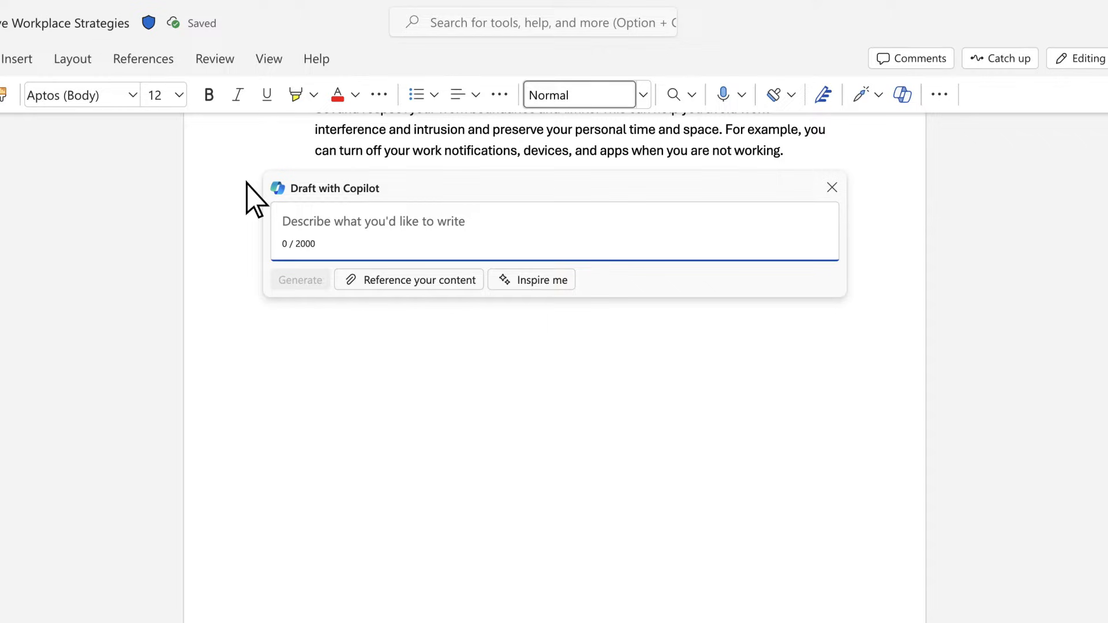
type("Add a pa")
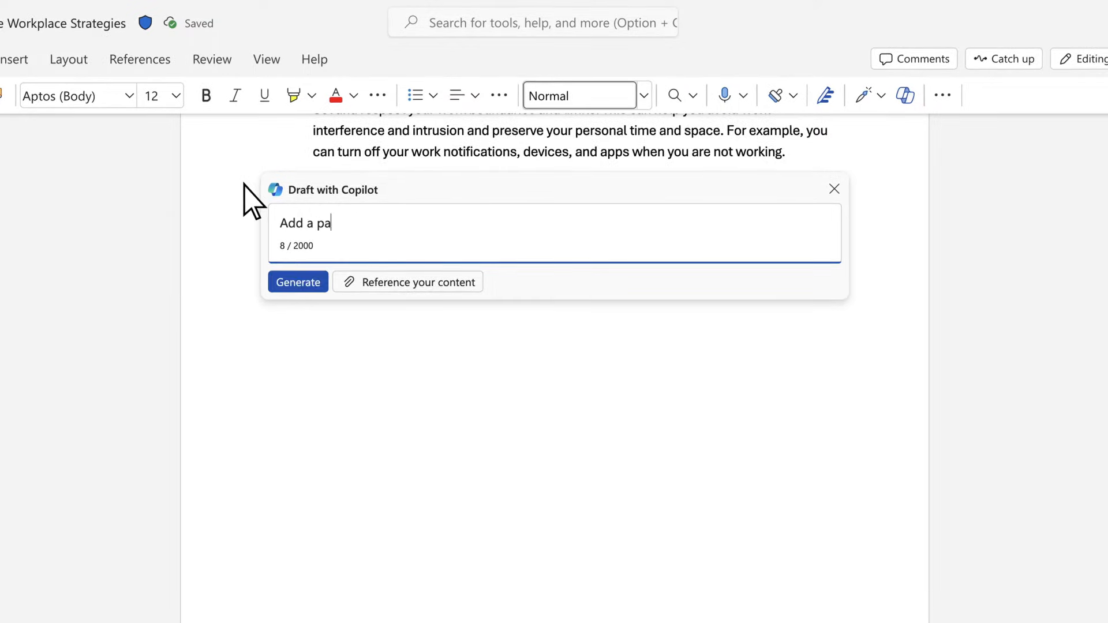
type("ragraph on the benefits of")
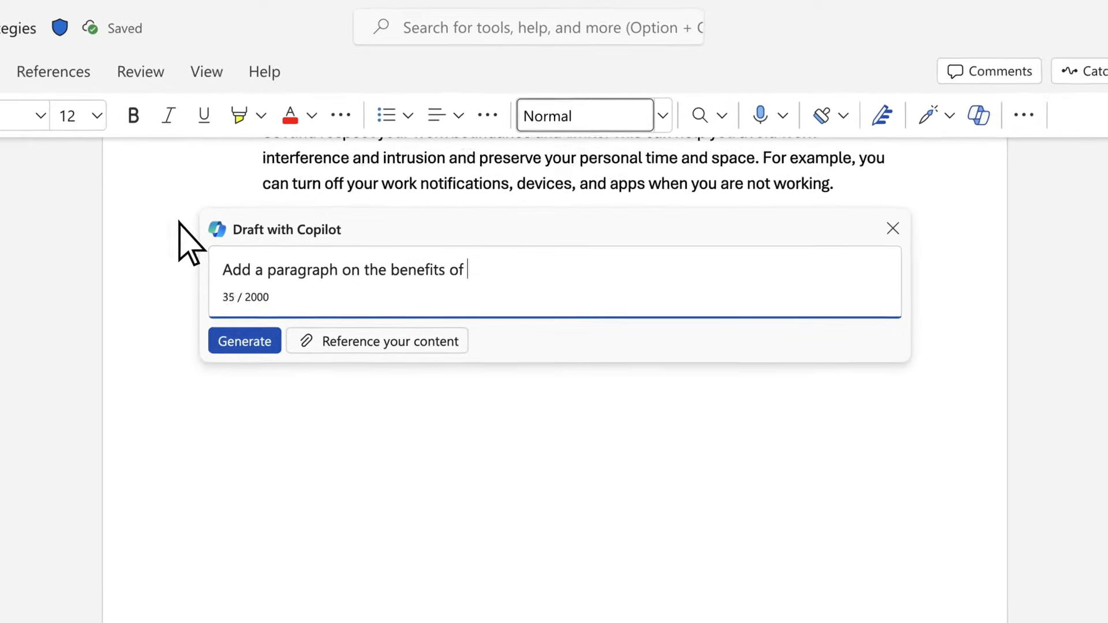
type("less meetings.")
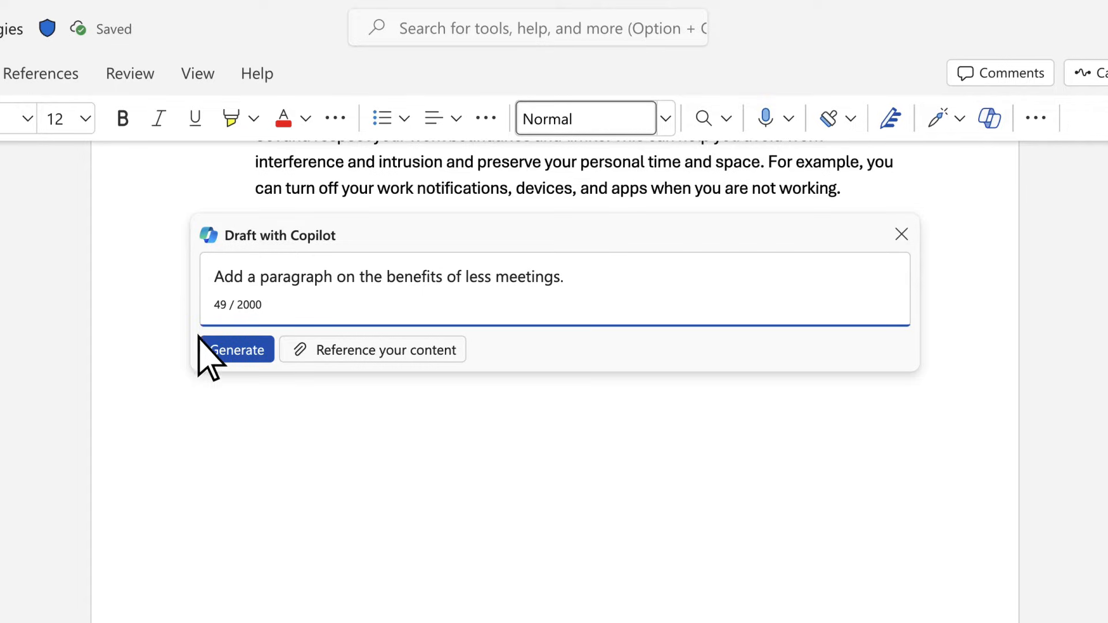
left_click(238, 350)
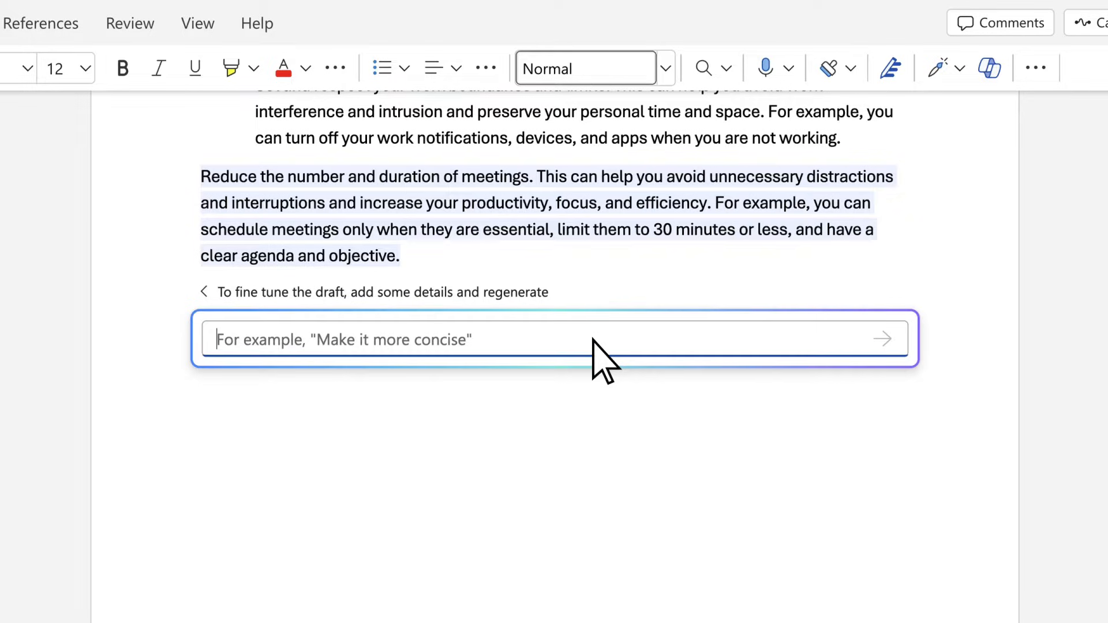
Step: Refine the draft with 'Add more about the positive outcomes.' and regenerate it
type("Add mor")
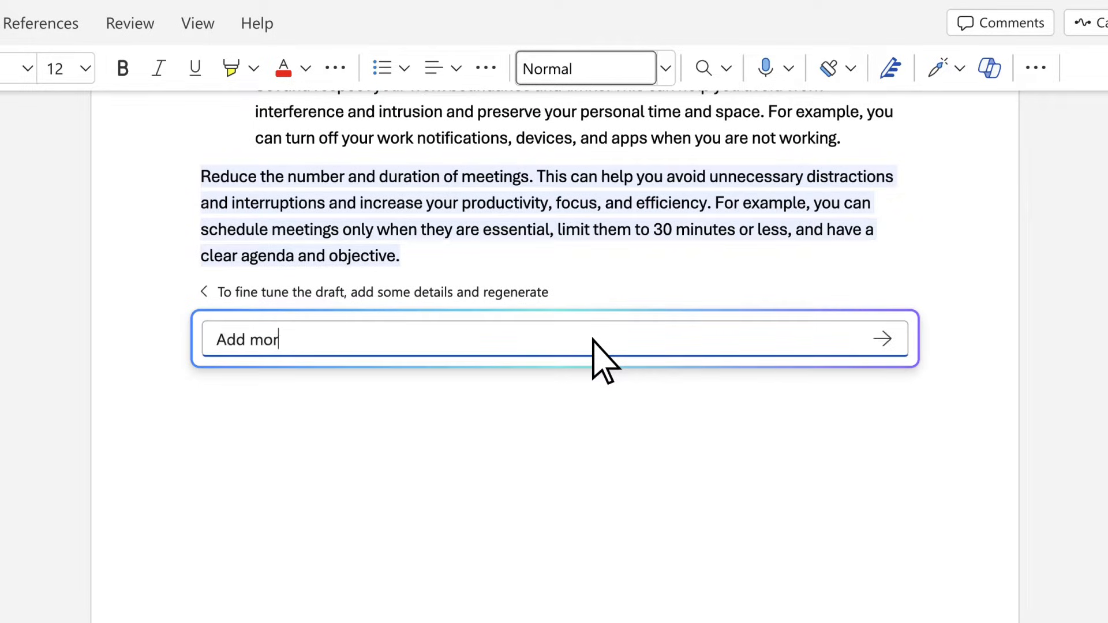
type("e about the positive outcomes.")
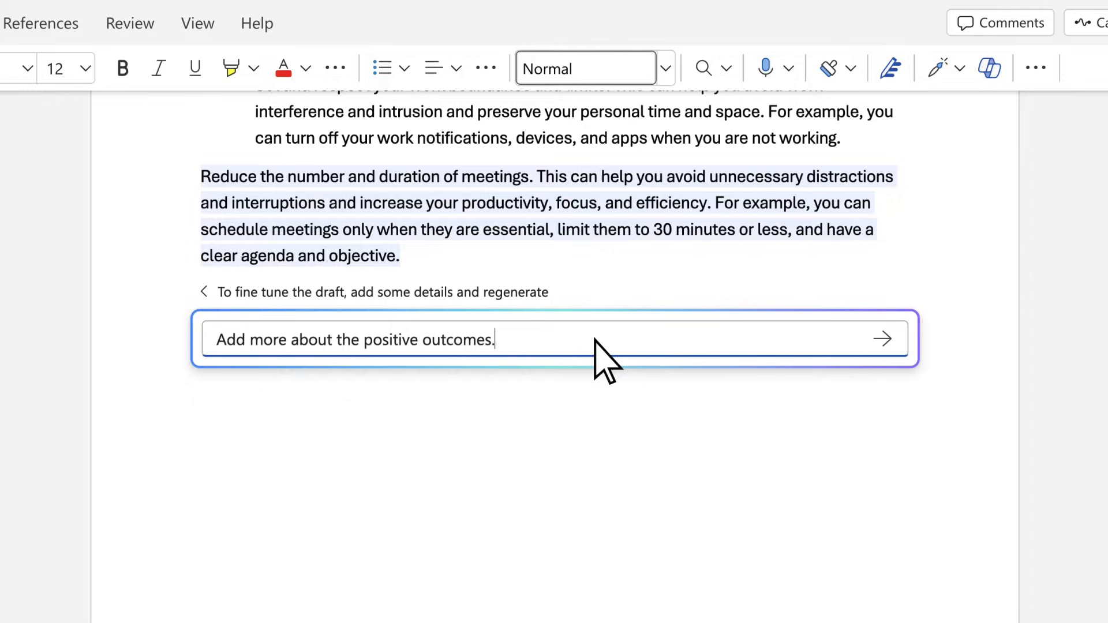
mouse_move(881, 343)
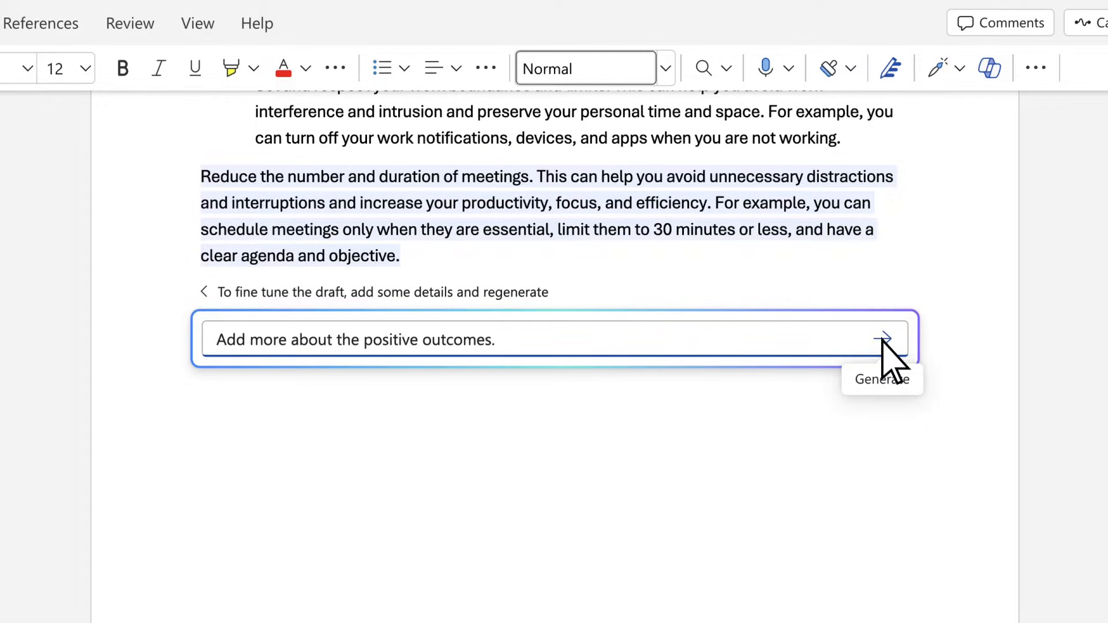
left_click(884, 340)
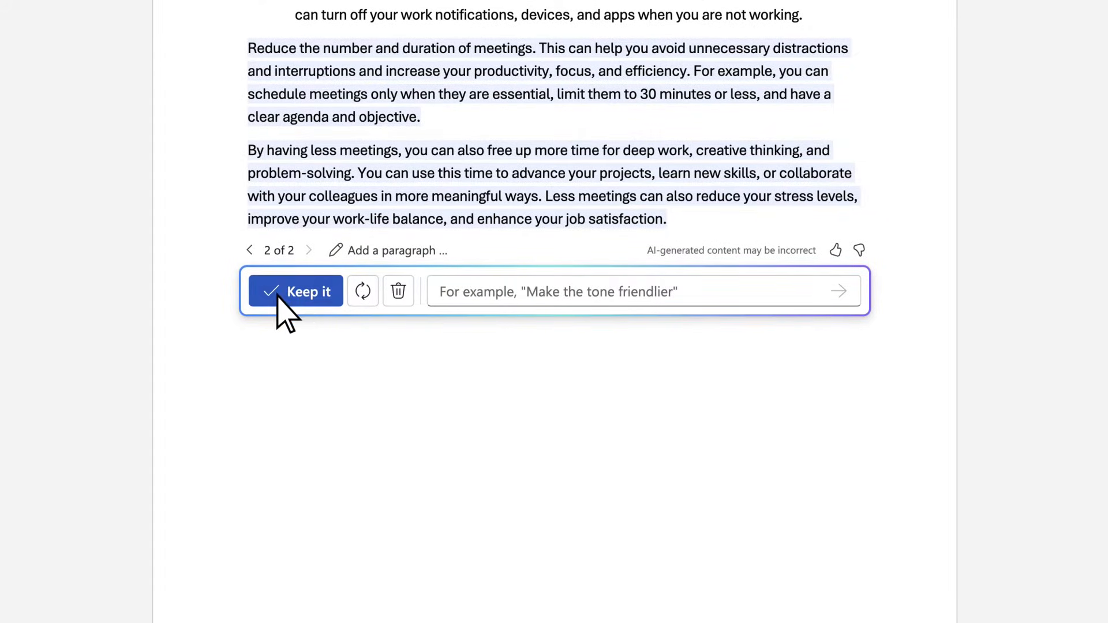
Step: Keep the meetings paragraphs, then have Copilot draft an analogy summarizing the previous paragraph
left_click(295, 290)
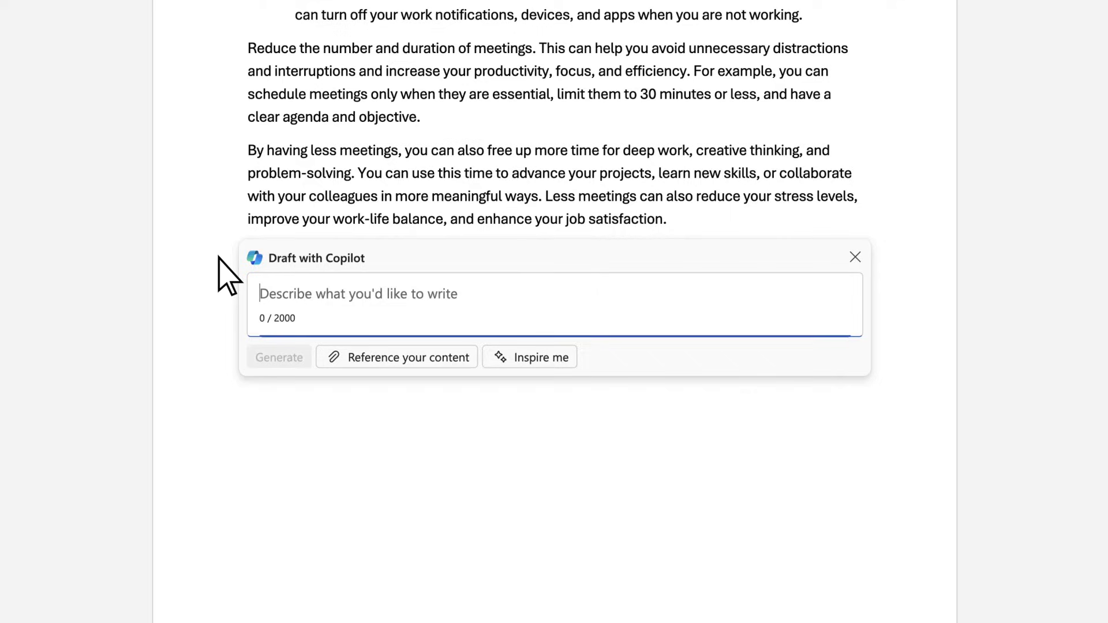
type("Create an analo")
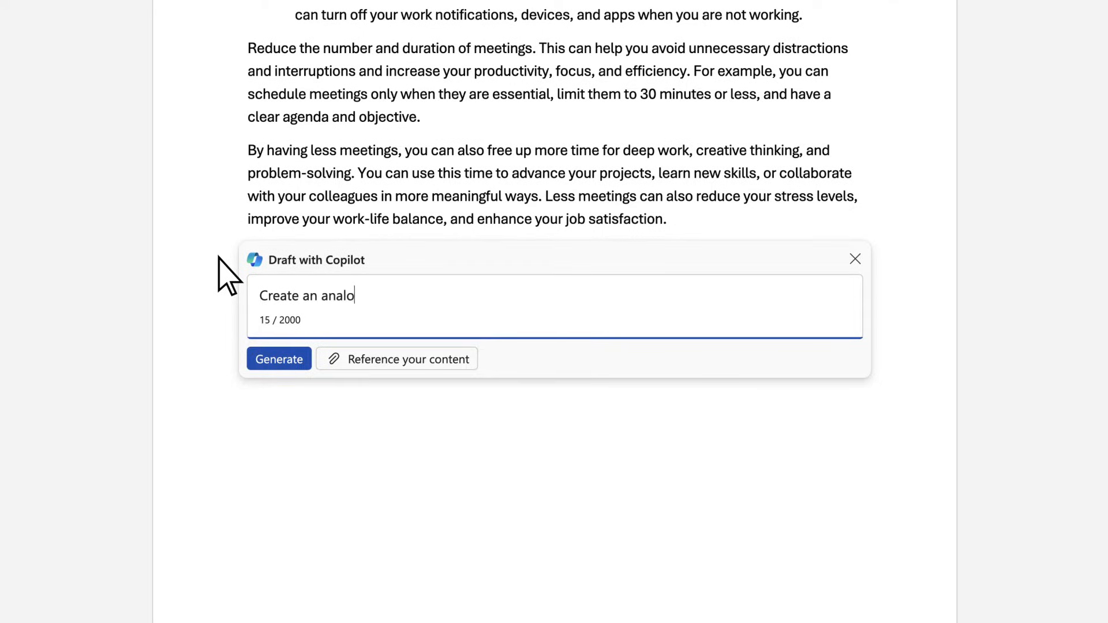
type("gy that summarizes the pre")
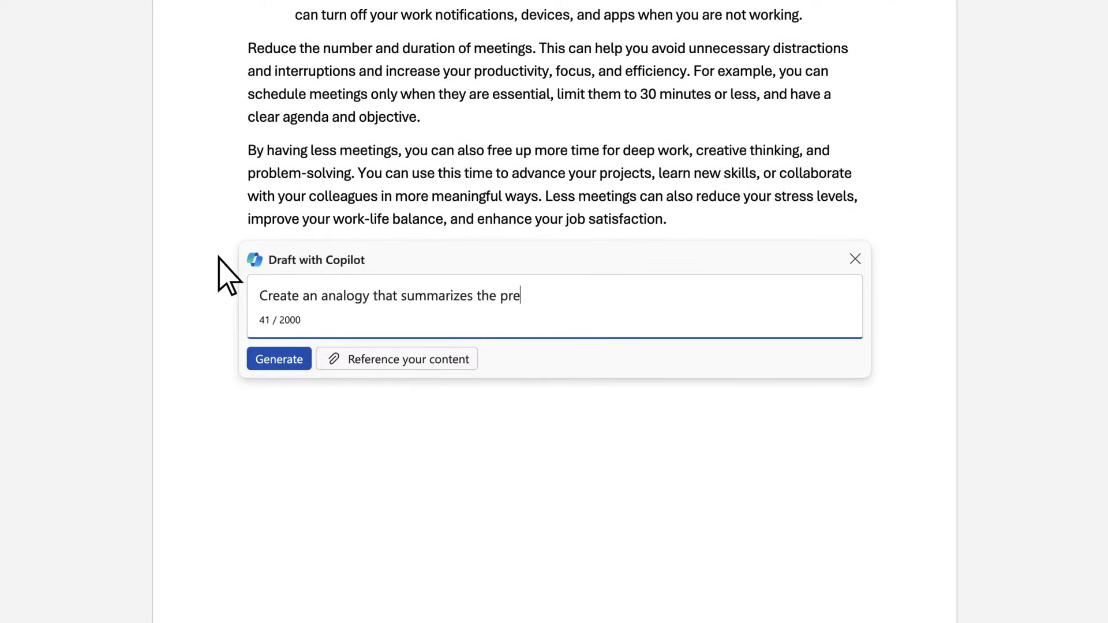
type("vious paragraph.")
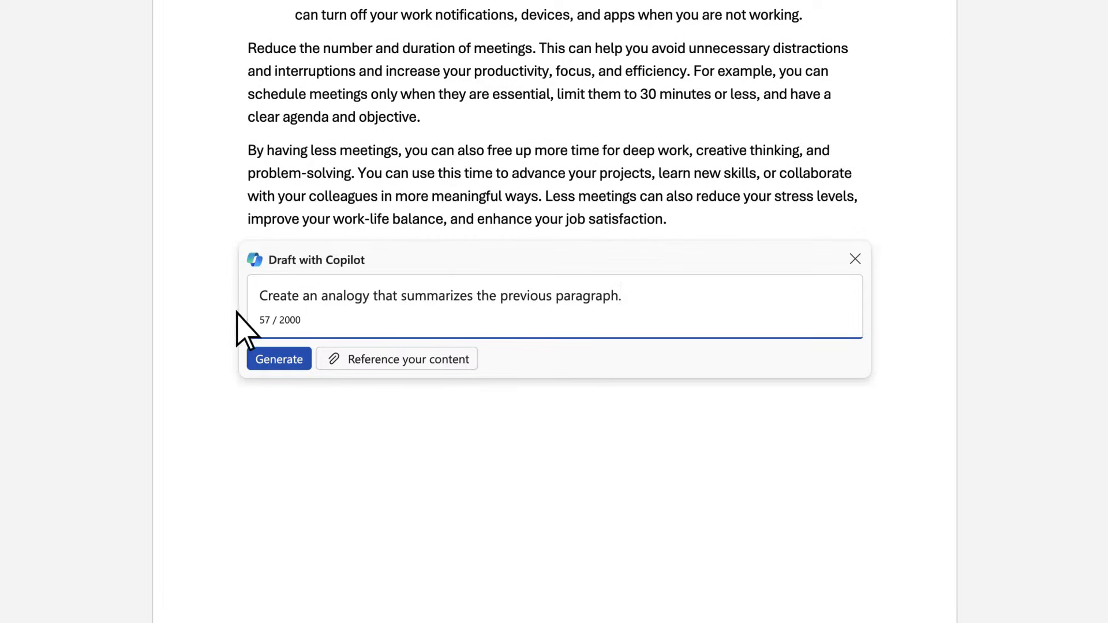
left_click(278, 358)
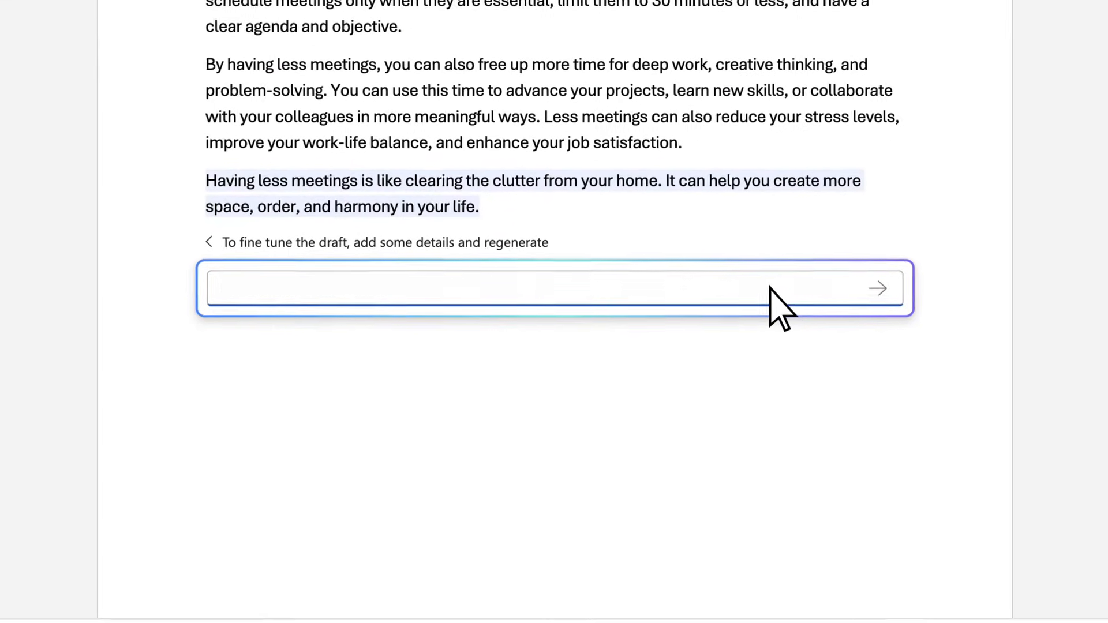
Step: Regenerate the analogy with 'I like this analogy. Can you elaborate a bit more?'
type("I like this a")
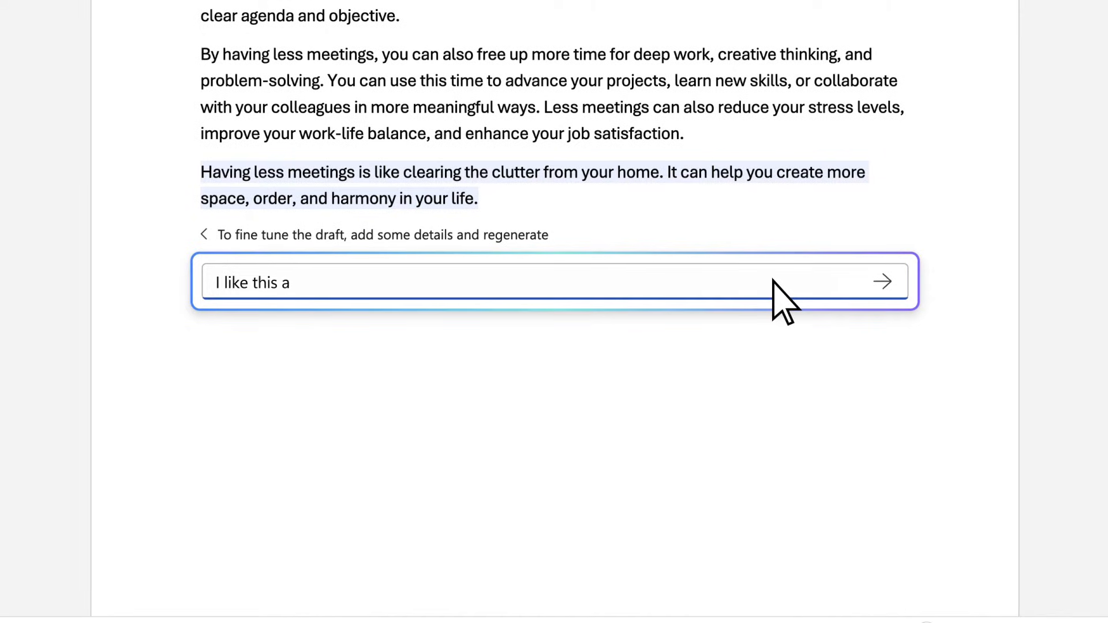
type("nalogy.")
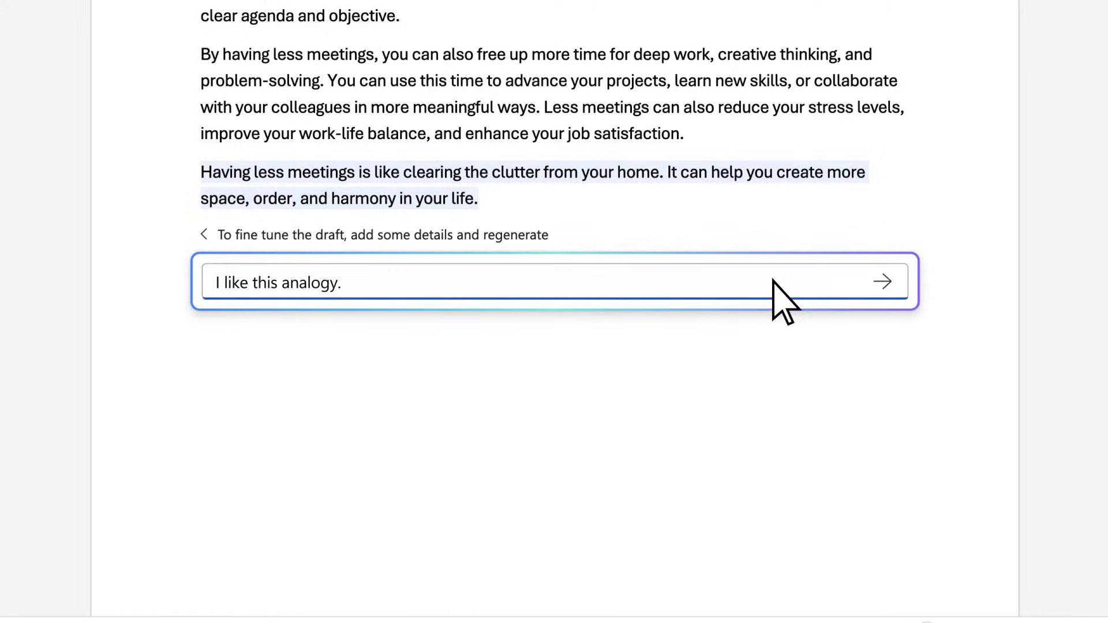
type("Can")
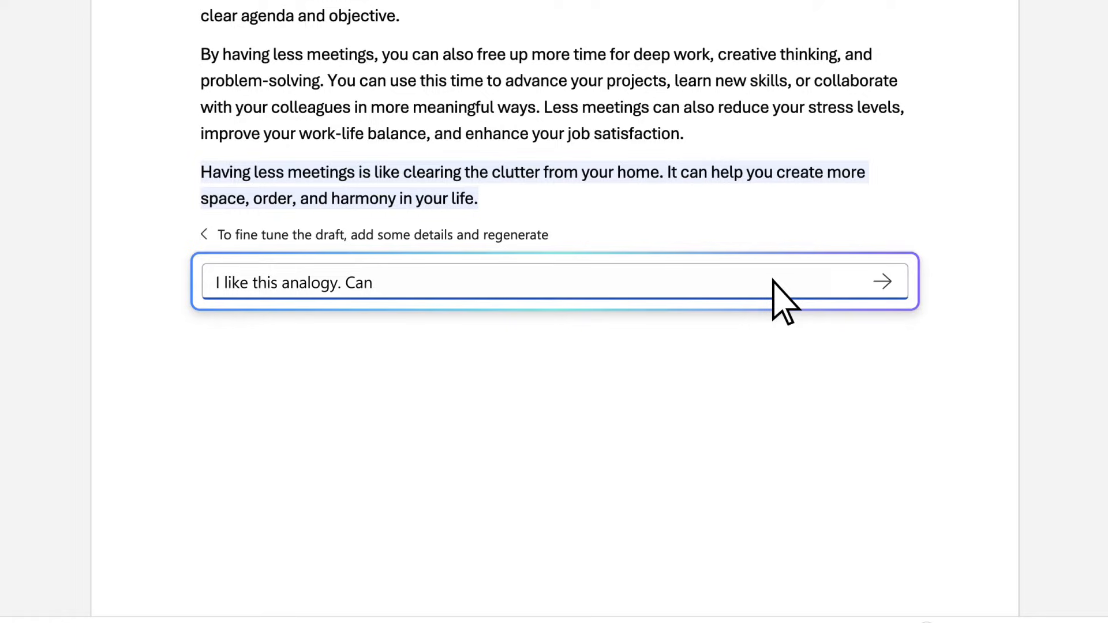
type("you elaborate a b")
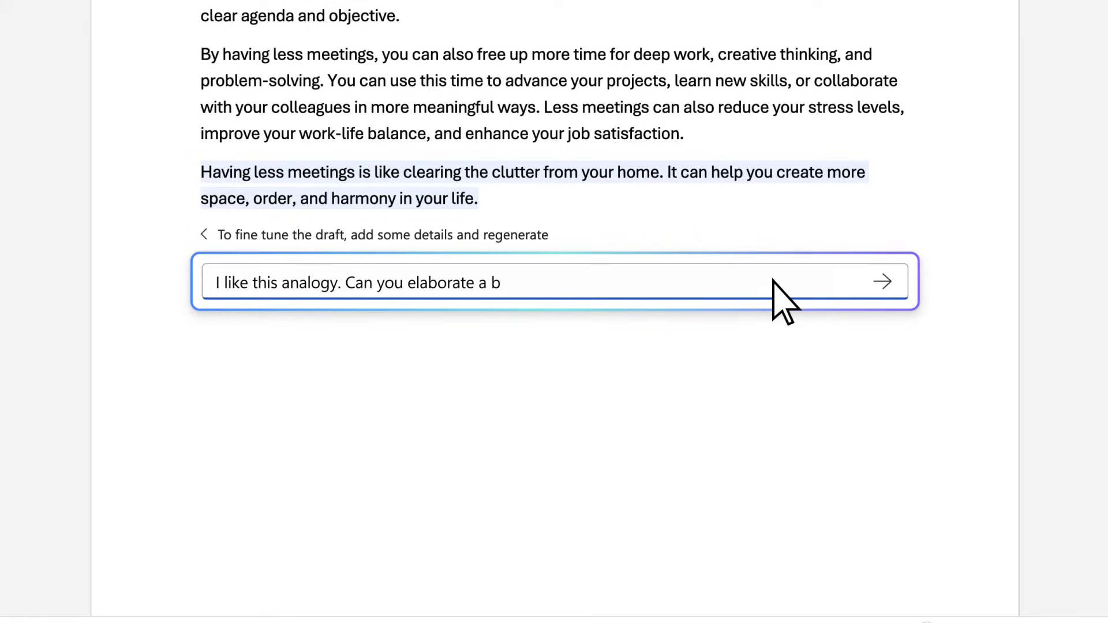
type("it more?")
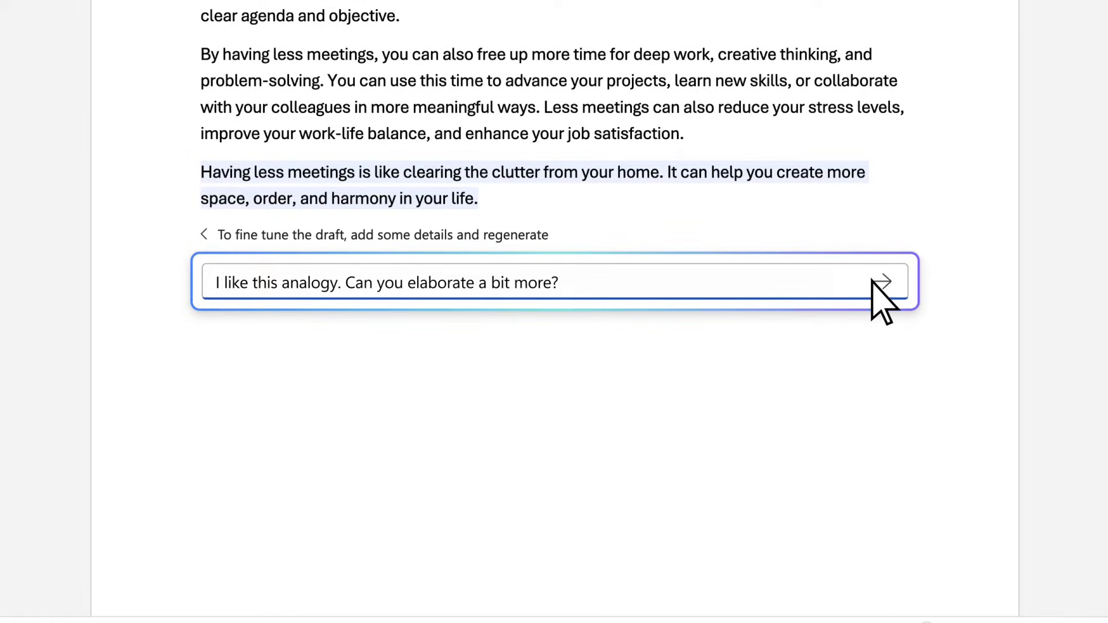
left_click(883, 283)
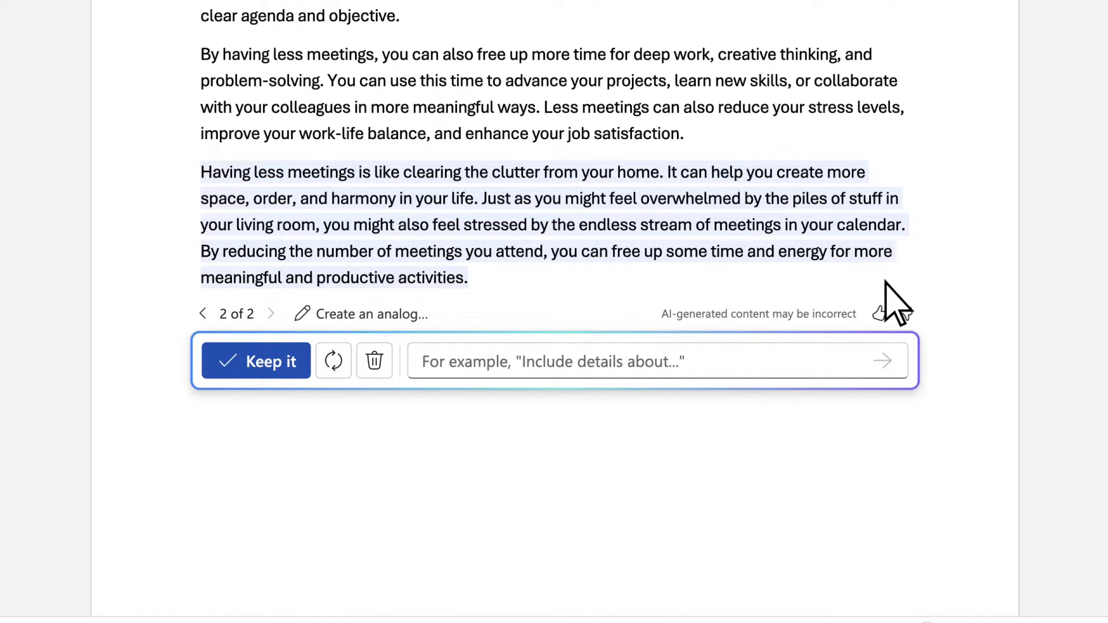
mouse_move(823, 371)
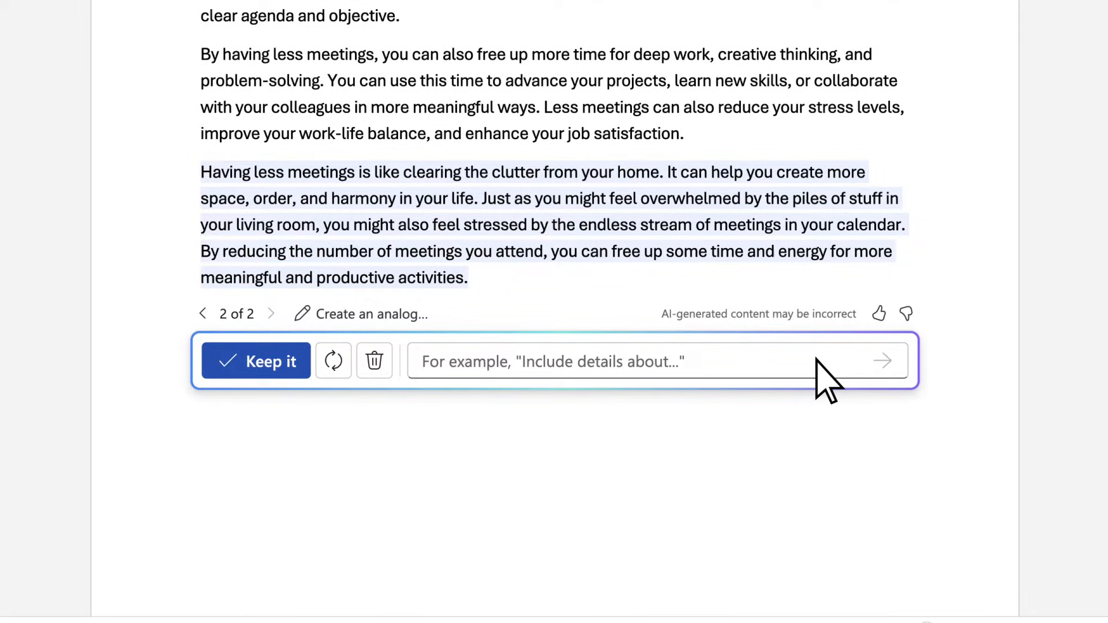
Step: Request a friendlier tone for the analogy, regenerate, and keep that version in the document
type("Thank yo")
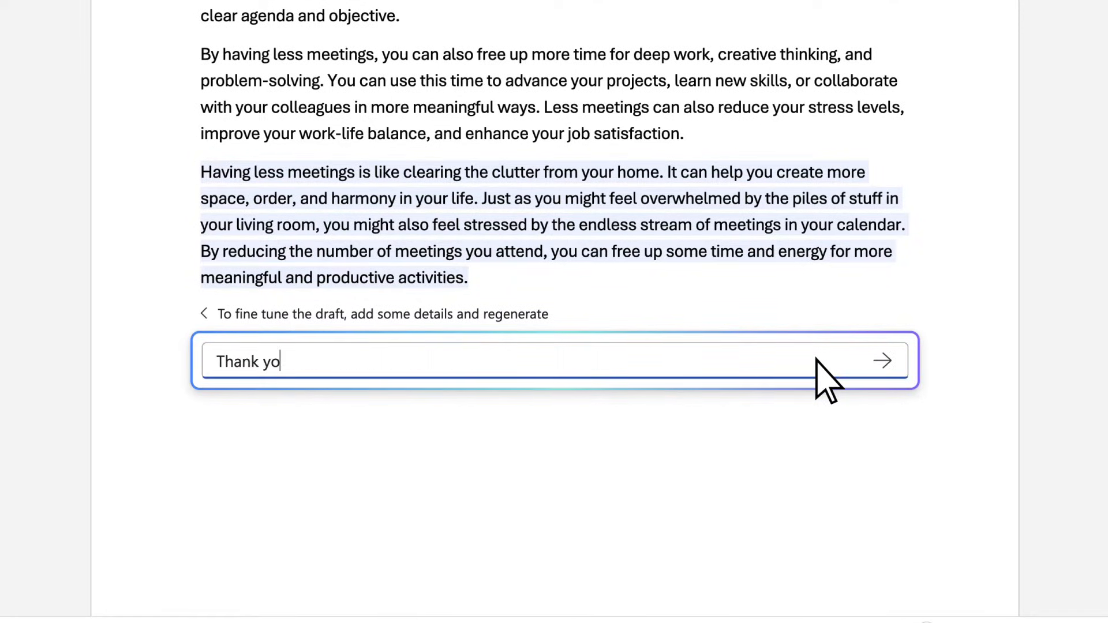
type("u, this is better. Ca")
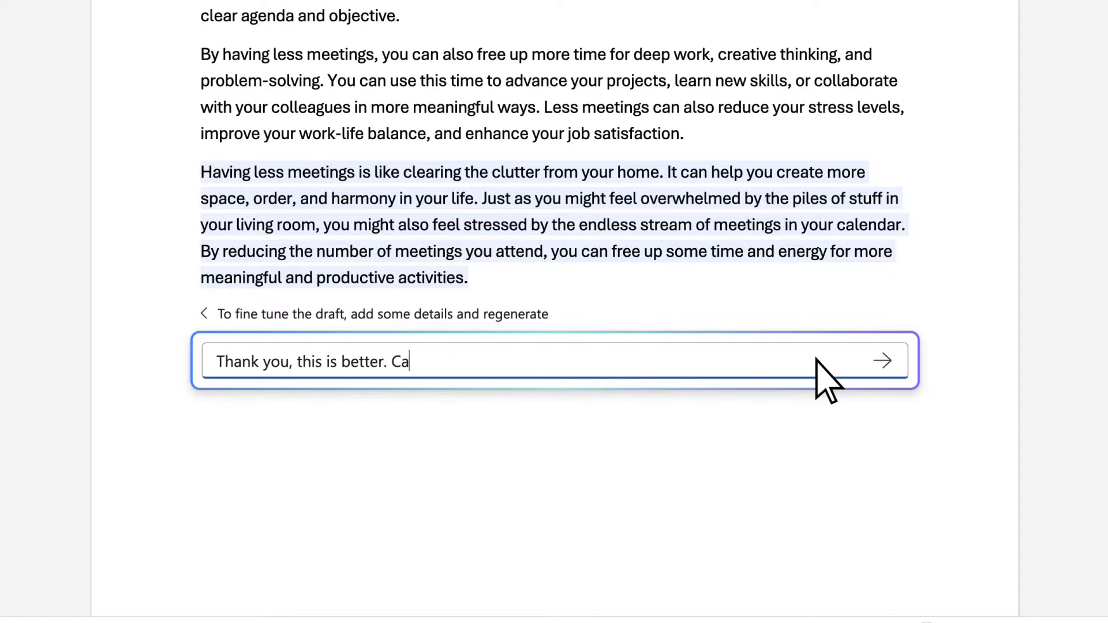
type("n you please make the tone frien")
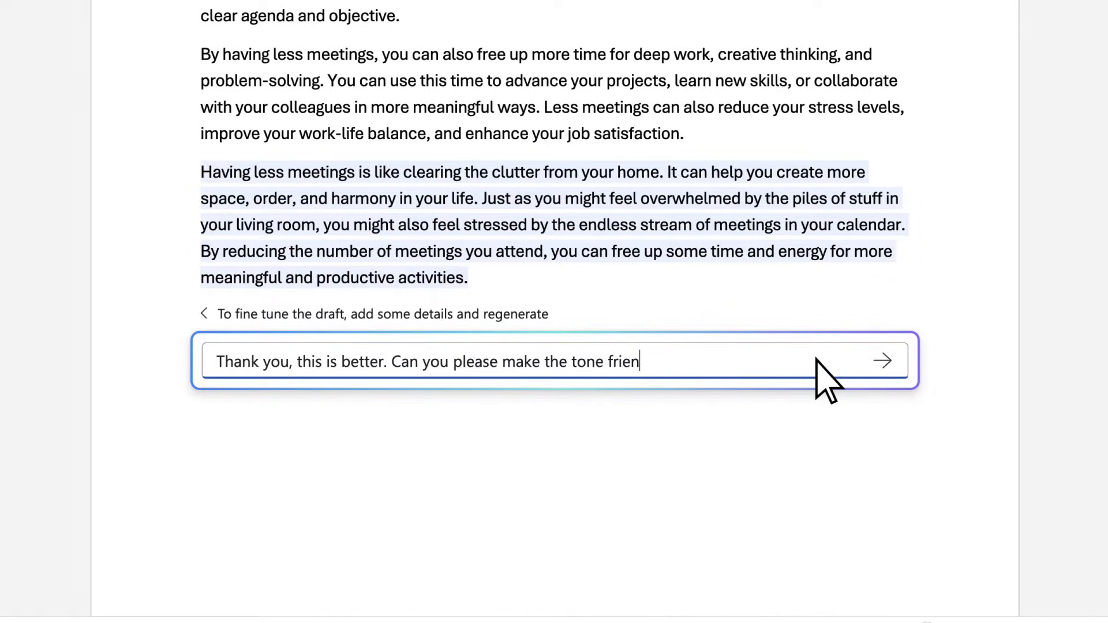
type("dlier?")
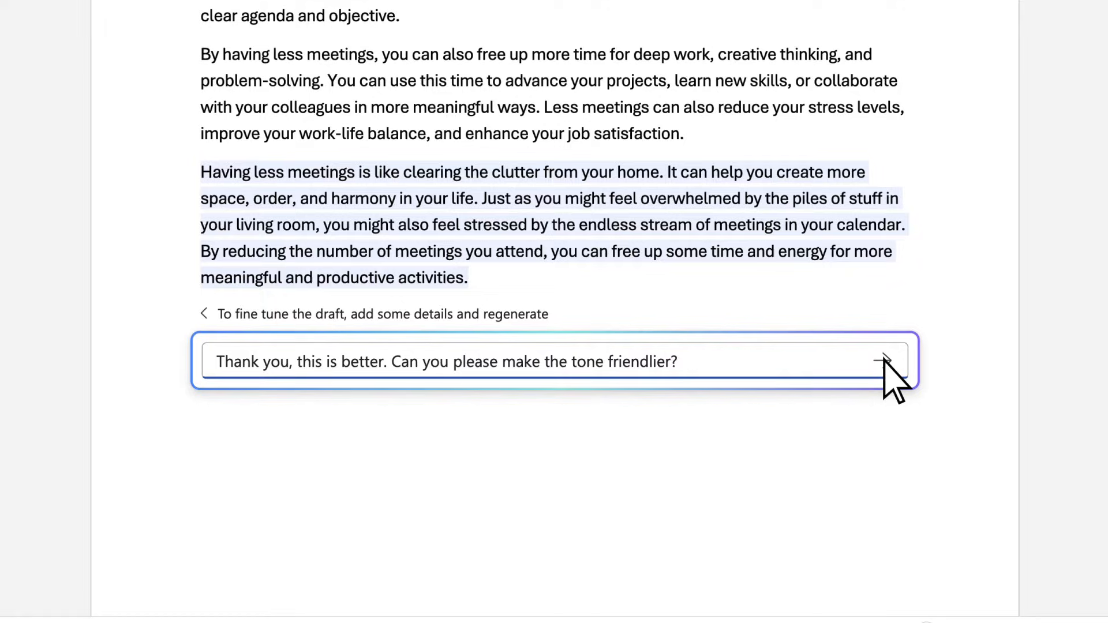
left_click(884, 361)
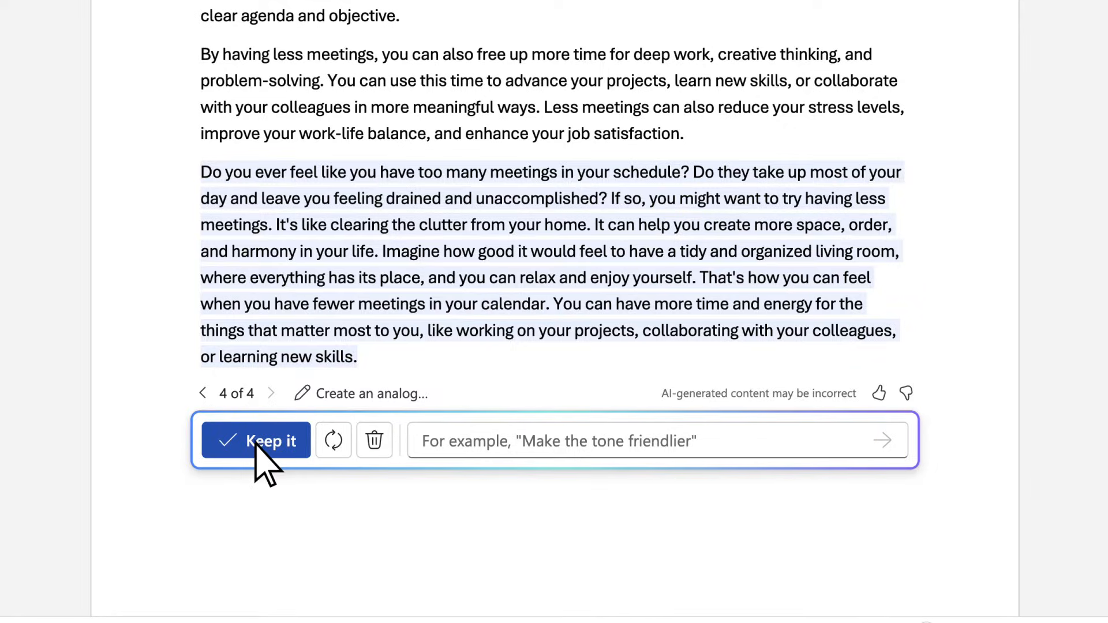
left_click(255, 440)
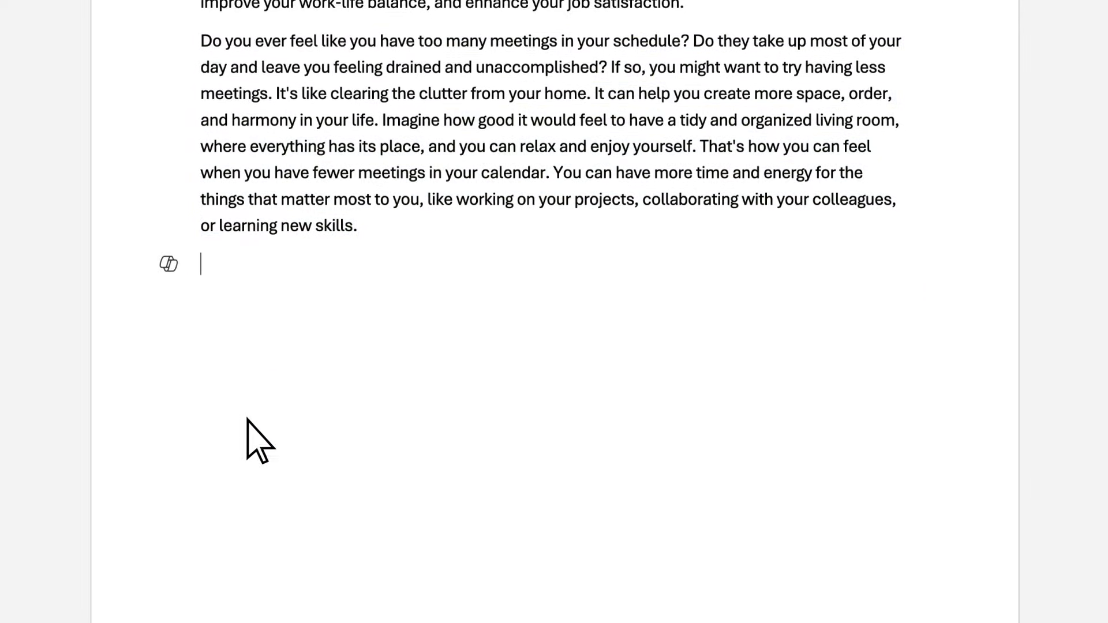
Step: Prompt Copilot for a conclusion to the paper, rewording 'not too long or boring' as 'concise and engaging'
left_click(168, 264)
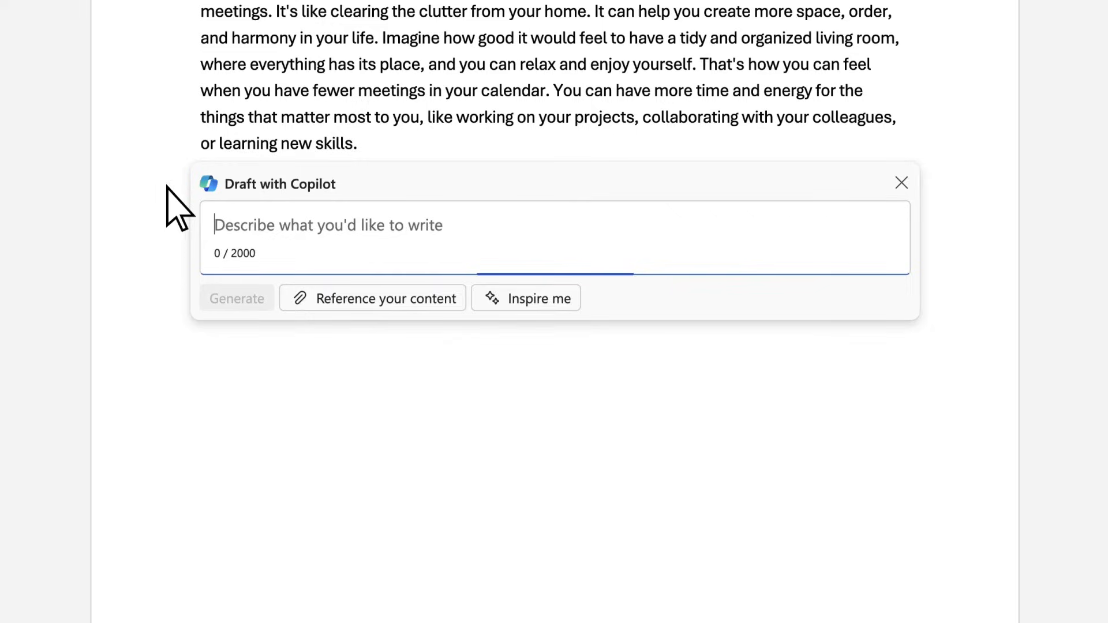
type("Add a con")
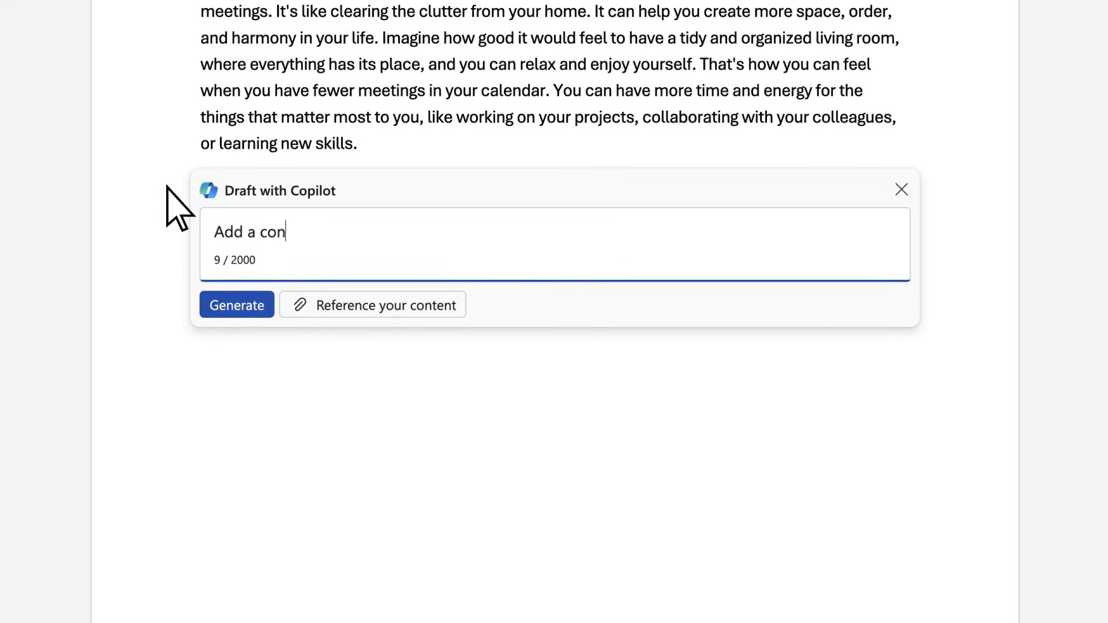
type("clusion to this paper. Don't")
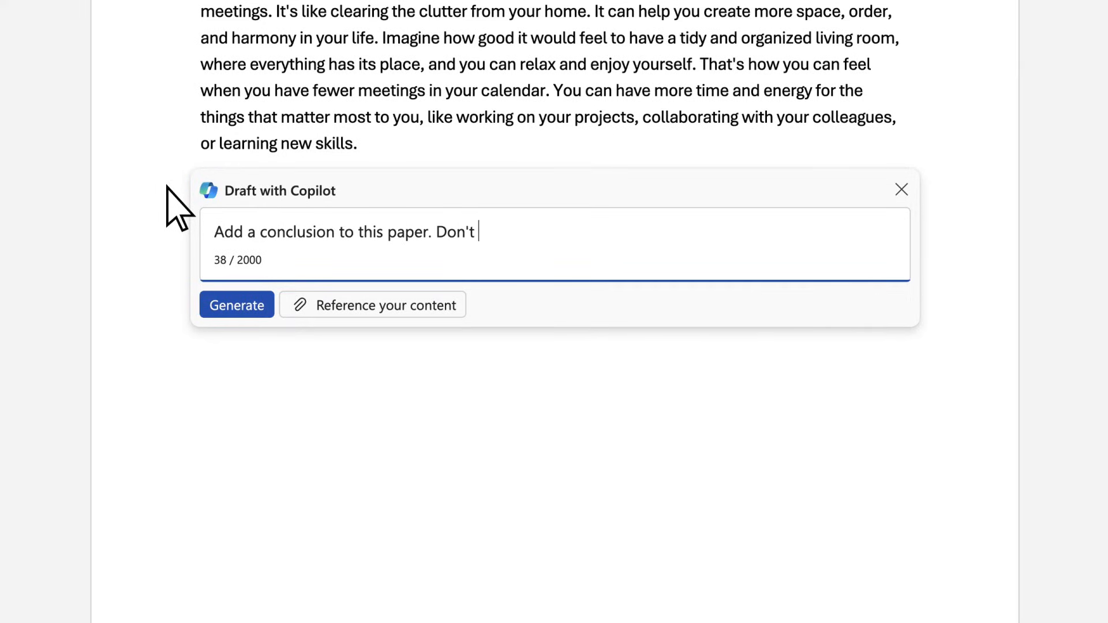
type("make it too long or boring")
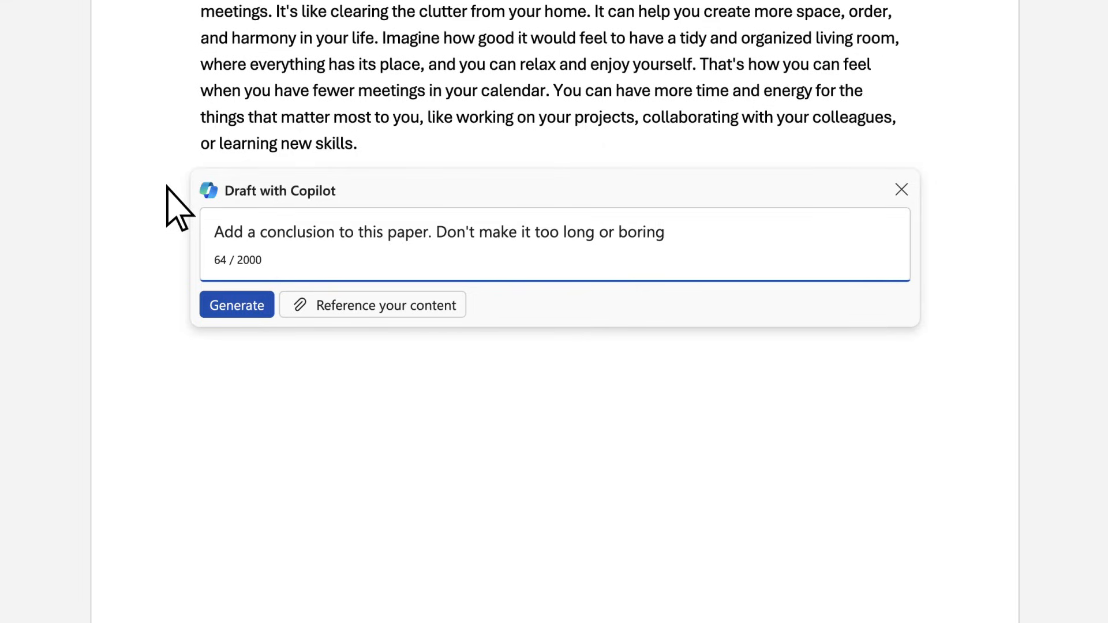
key("Backspace")
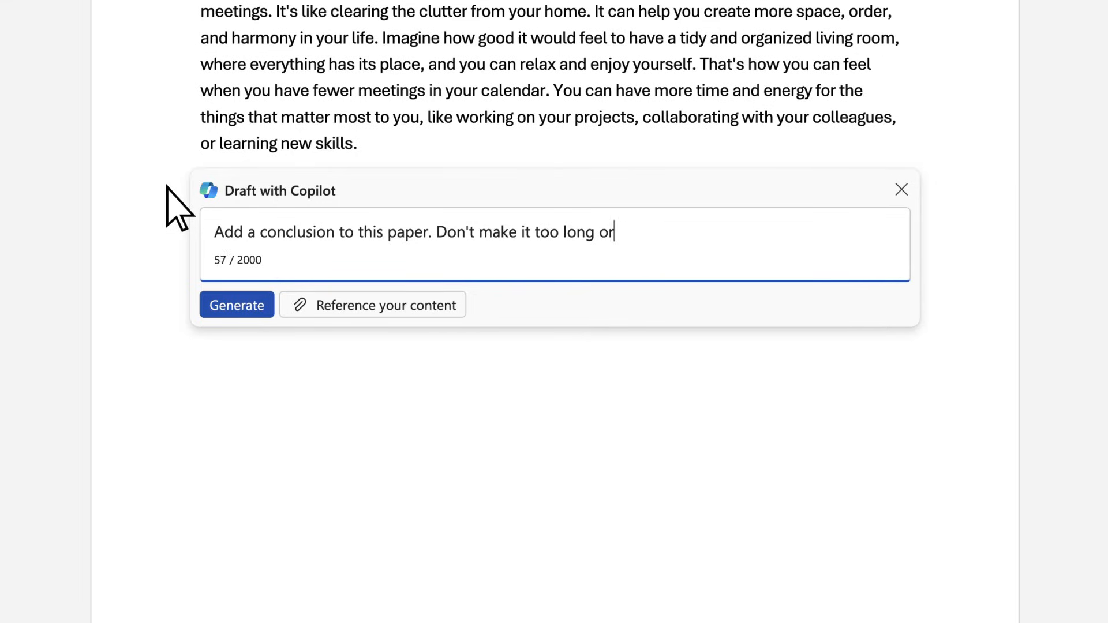
key("BackSpace")
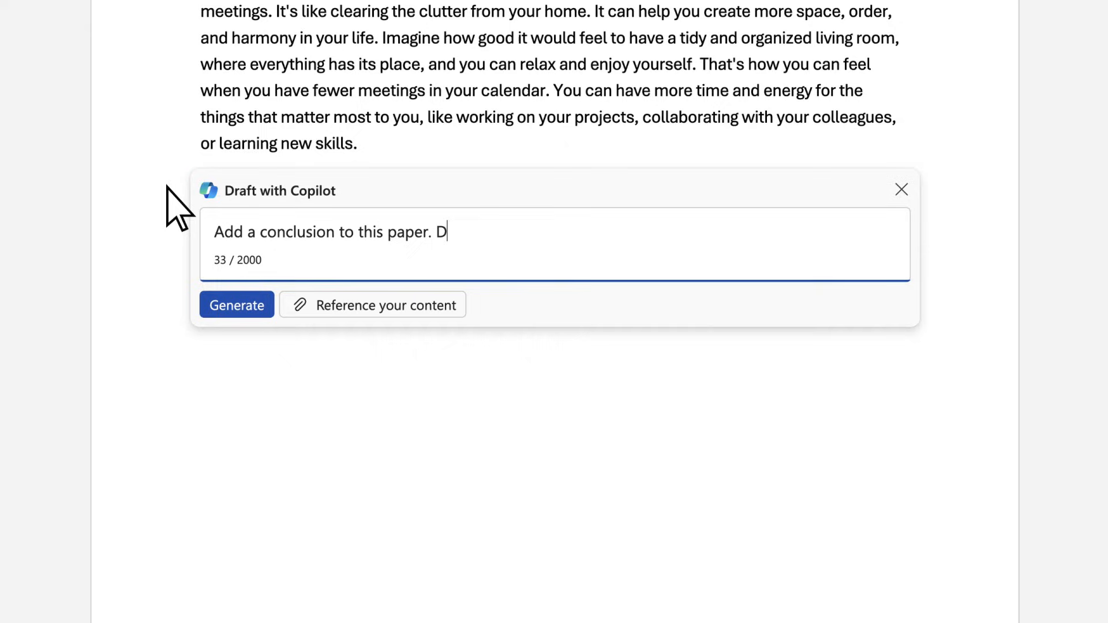
type("Make it con")
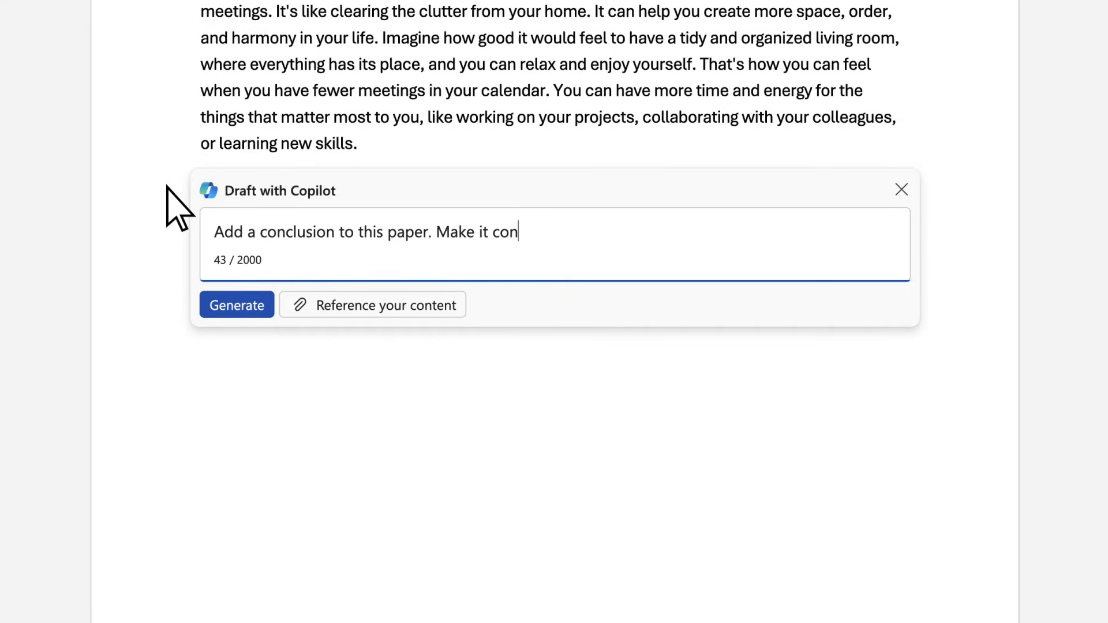
type("cise and engaging")
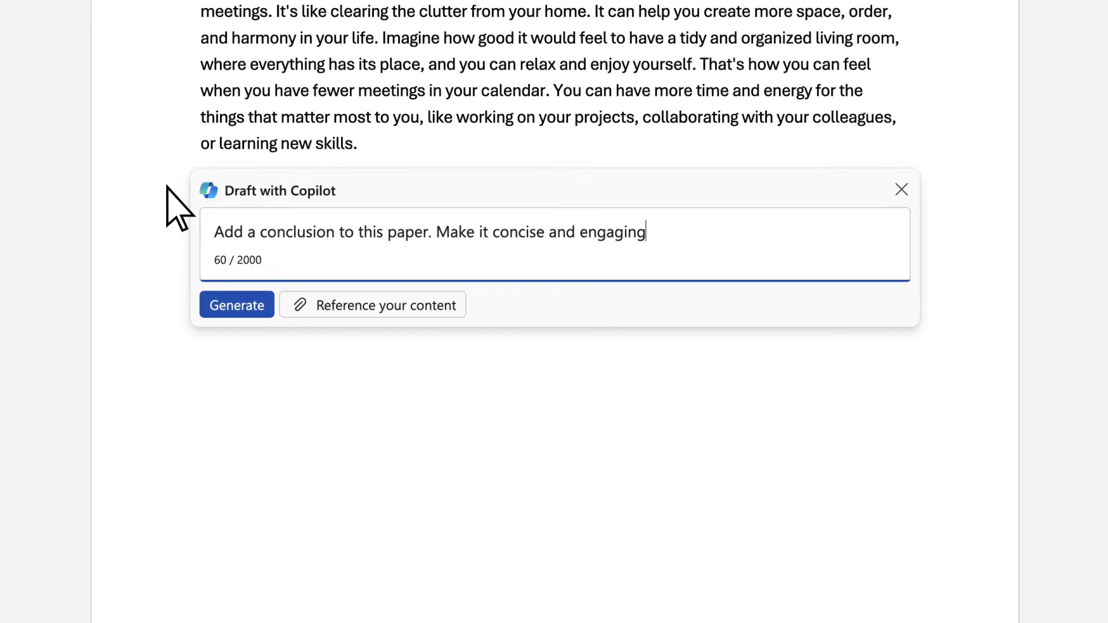
Step: Generate the conclusion paragraph and keep it in the document
left_click(236, 305)
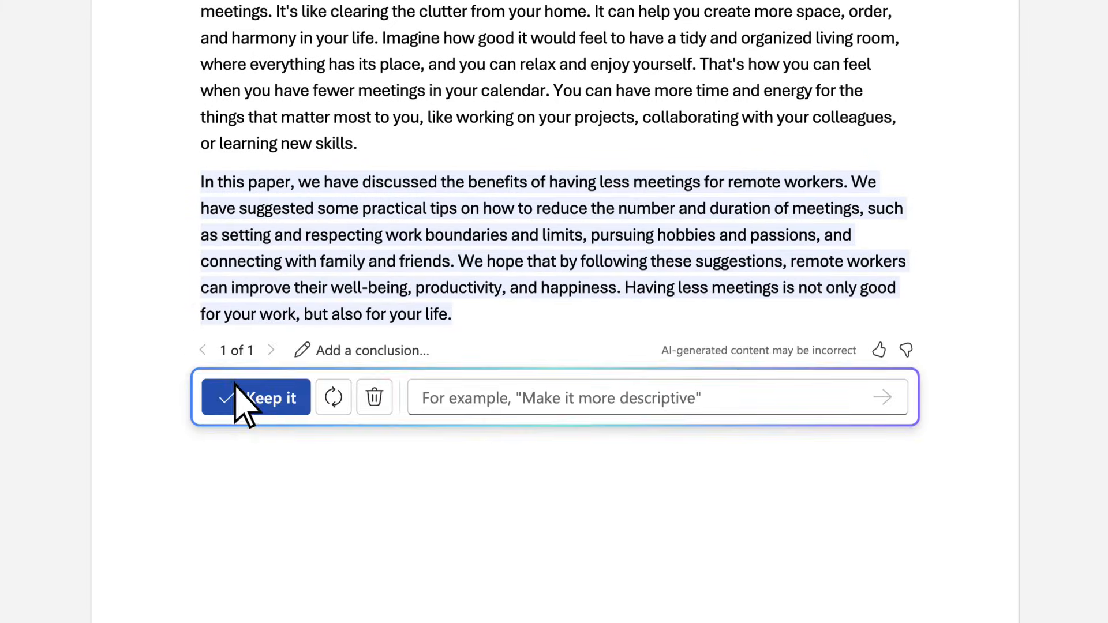
left_click(256, 397)
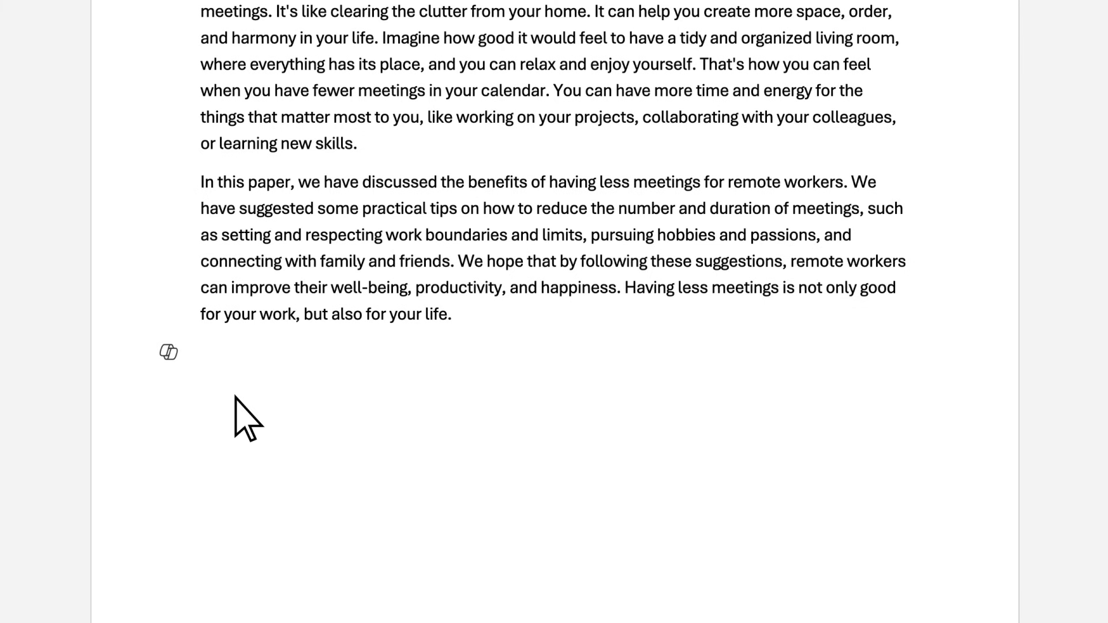
scroll("up", 3)
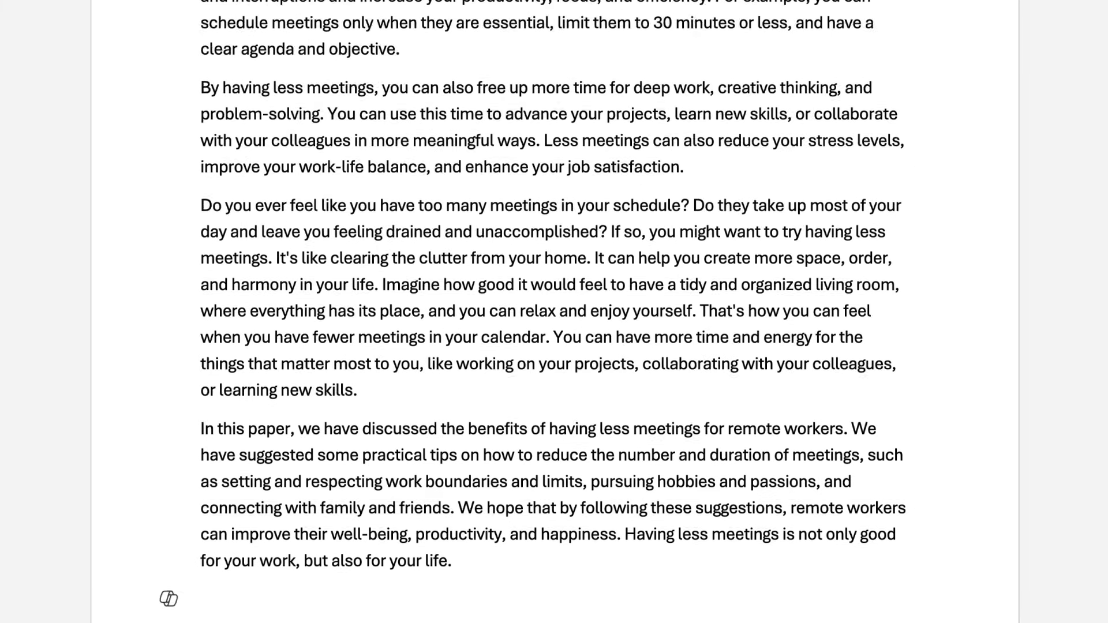